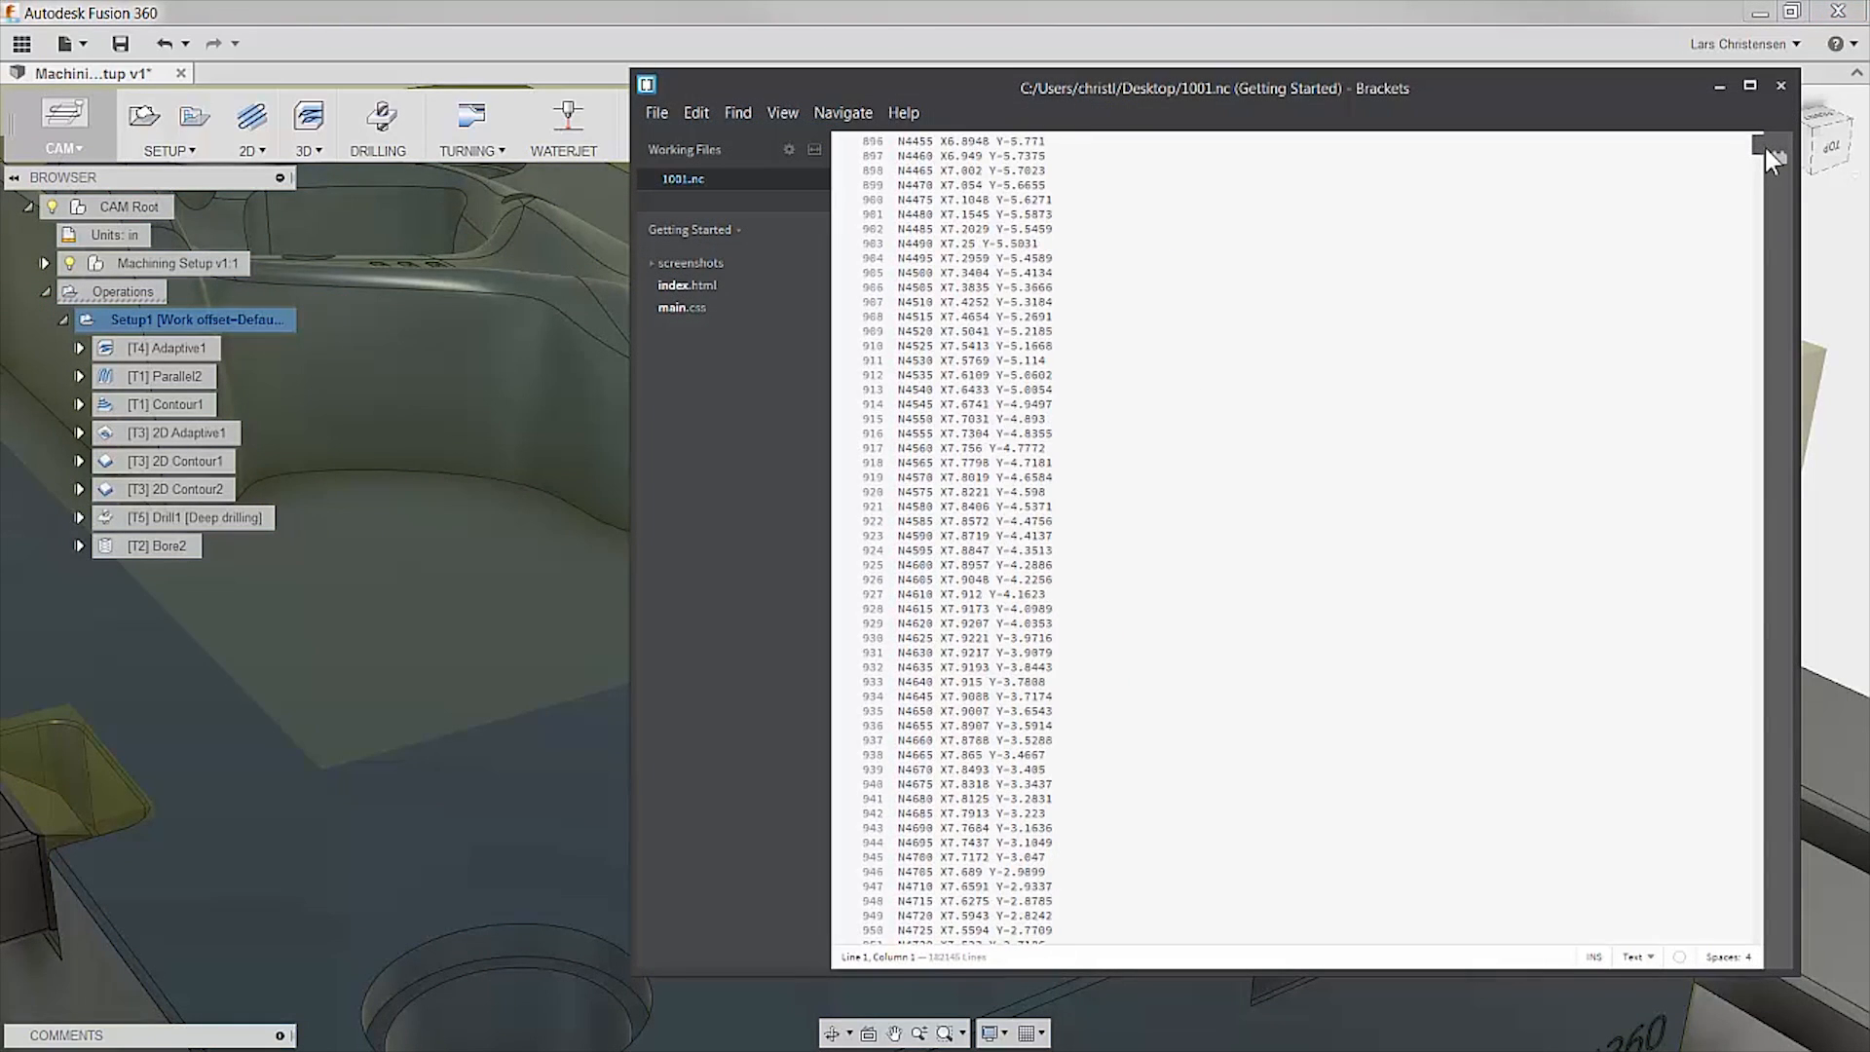
Scroll down through the posted 1001.nc program code in Brackets
scroll("down", 3)
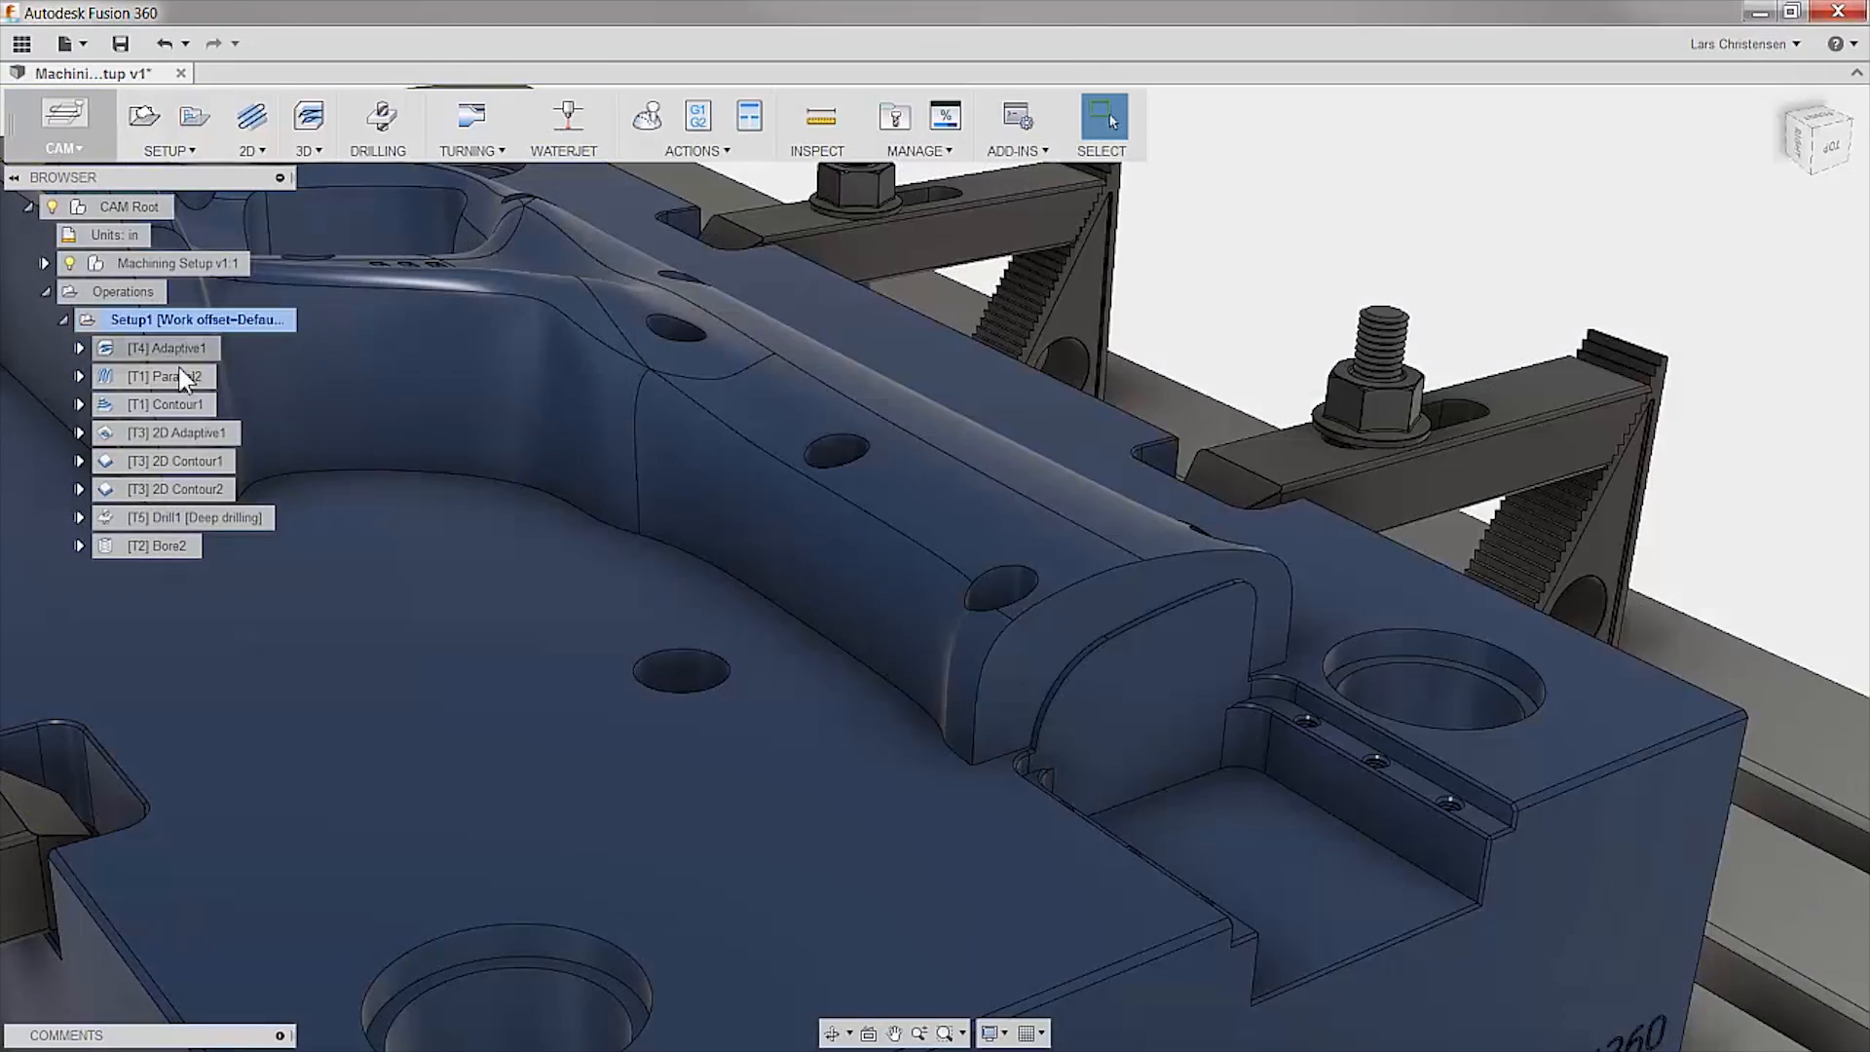
Preview Parallel2, Contour1, Drill1, 2D Contour1 and 2D Adaptive1 toolpaths, expanding 2D Adaptive1
left_click(169, 376)
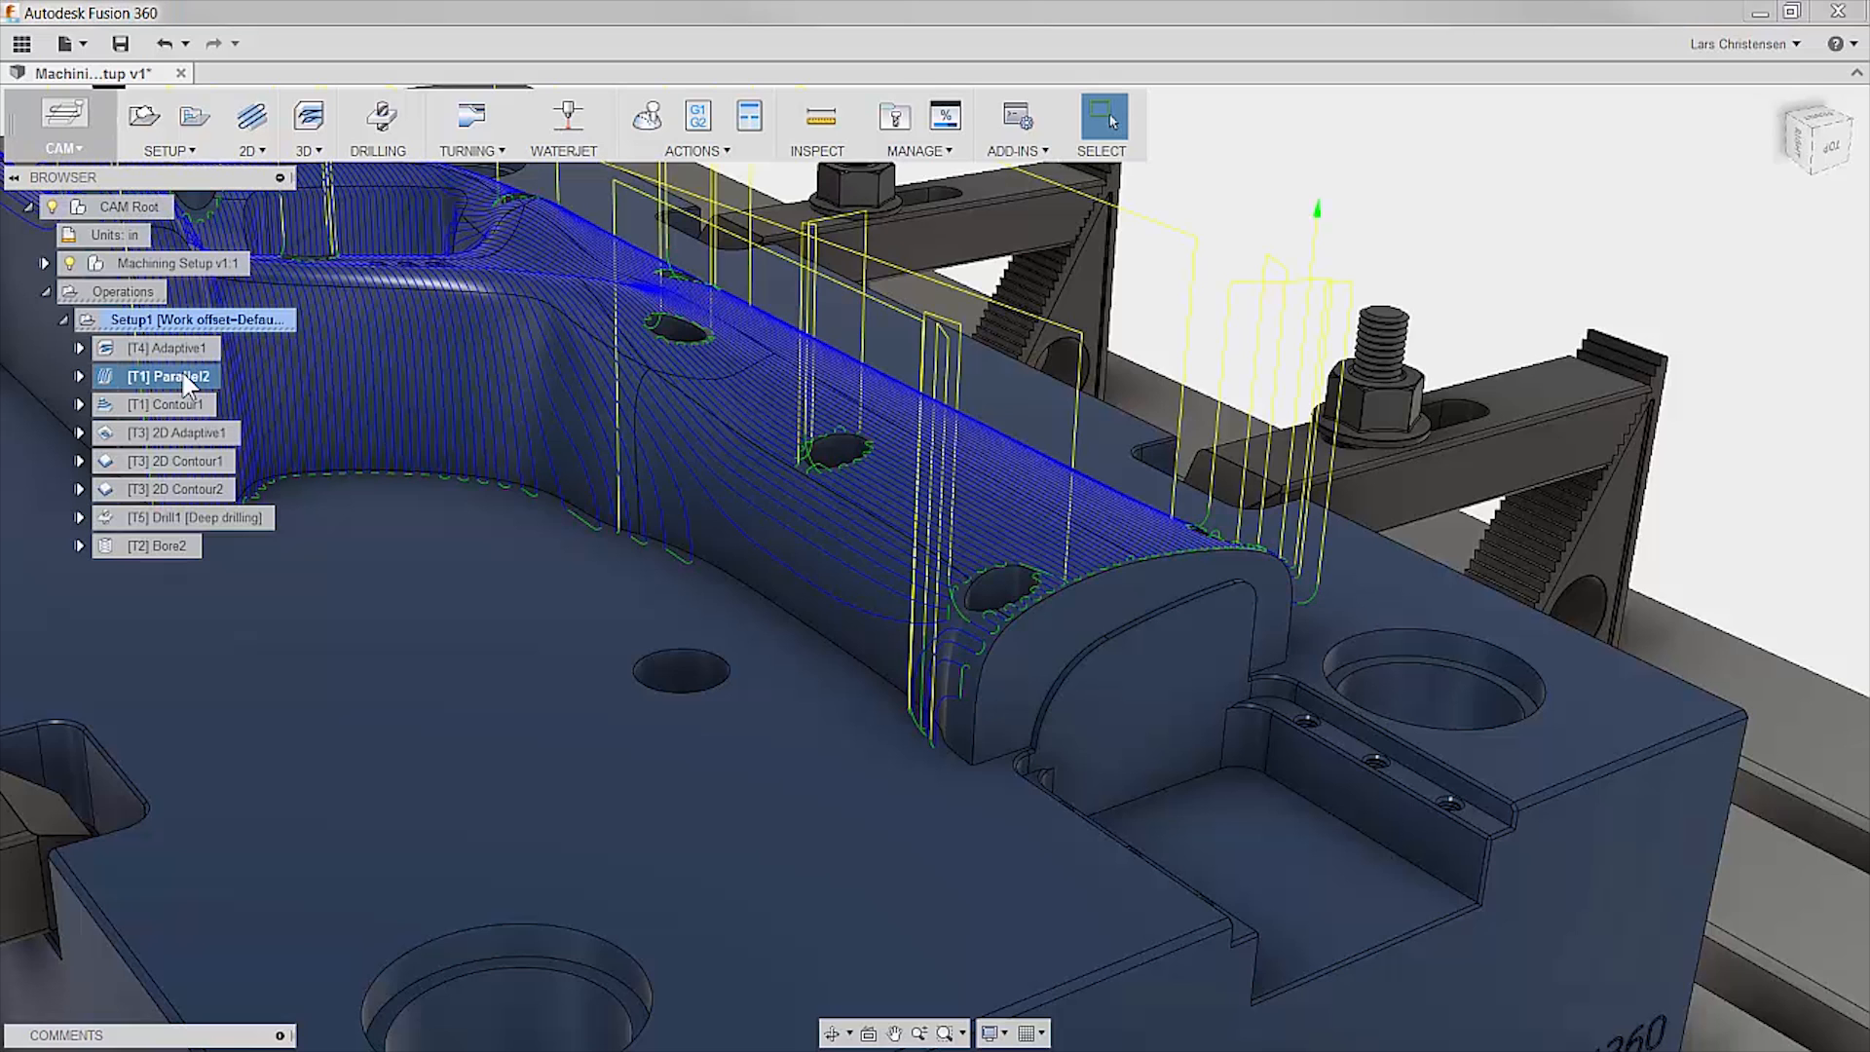
left_click(169, 404)
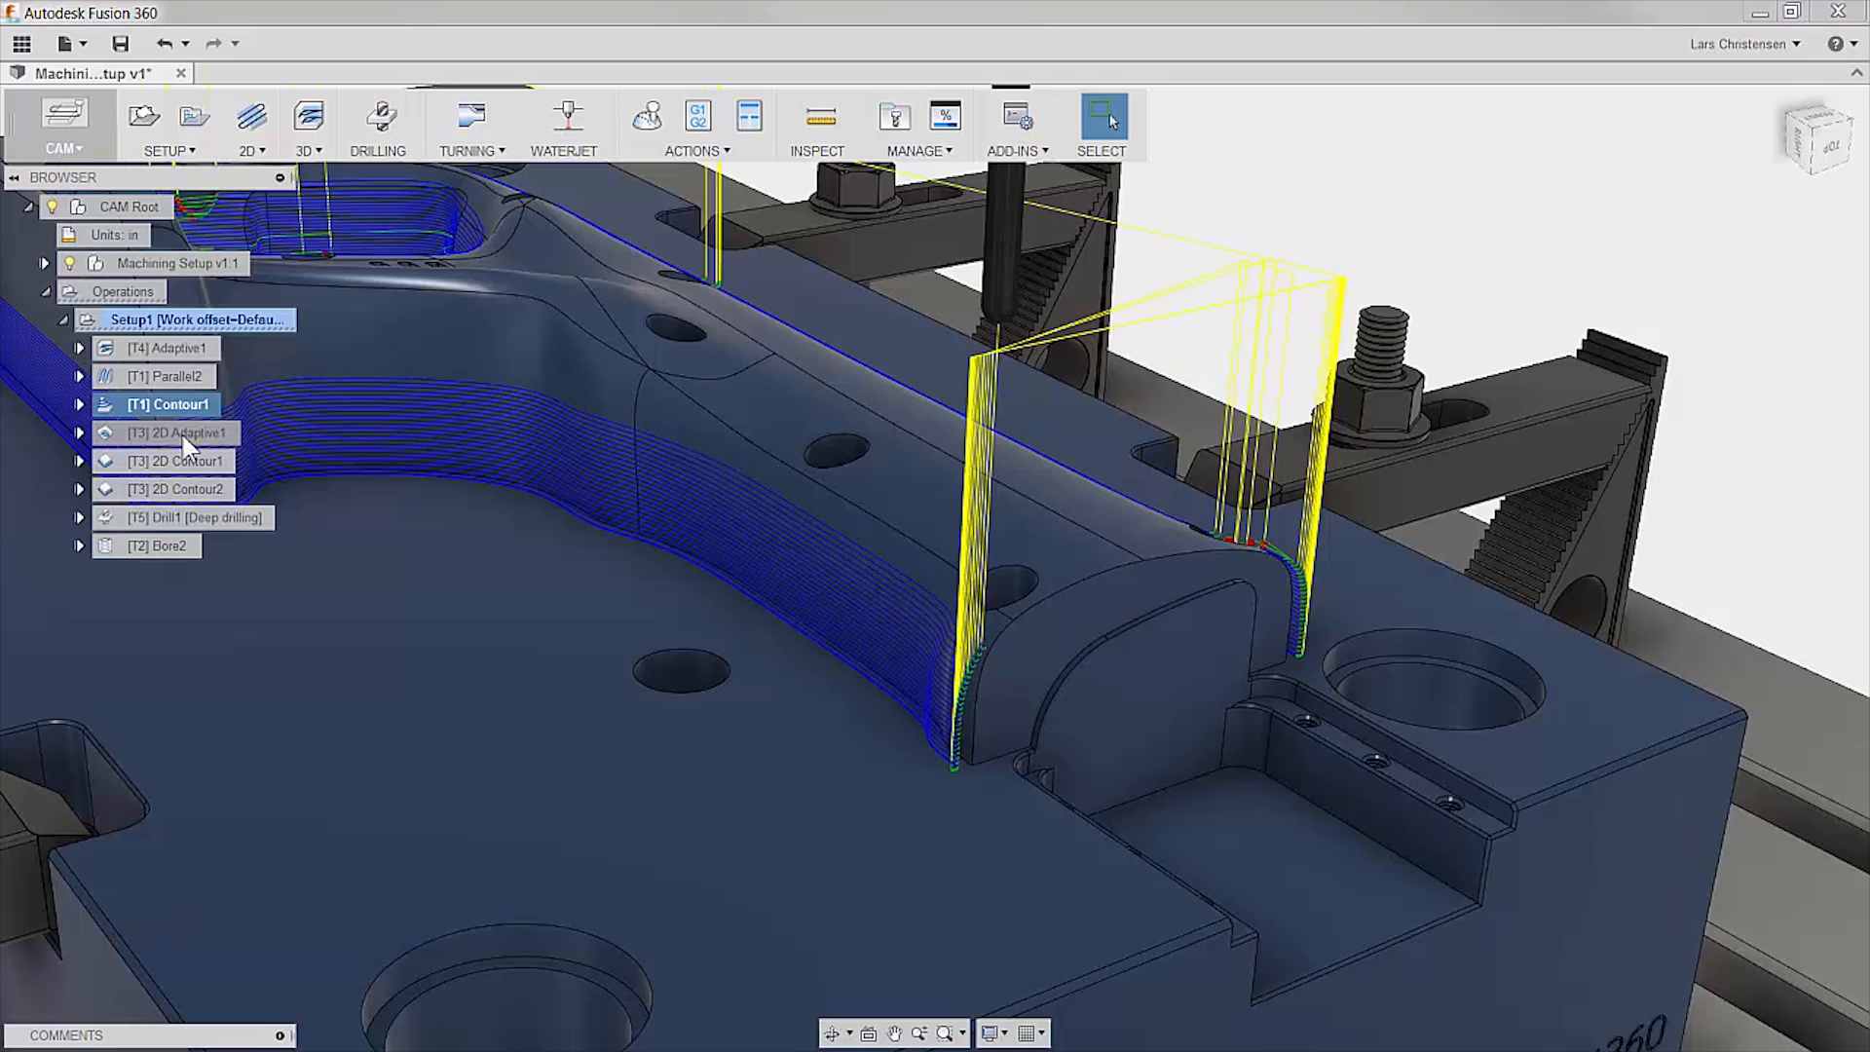
left_click(201, 516)
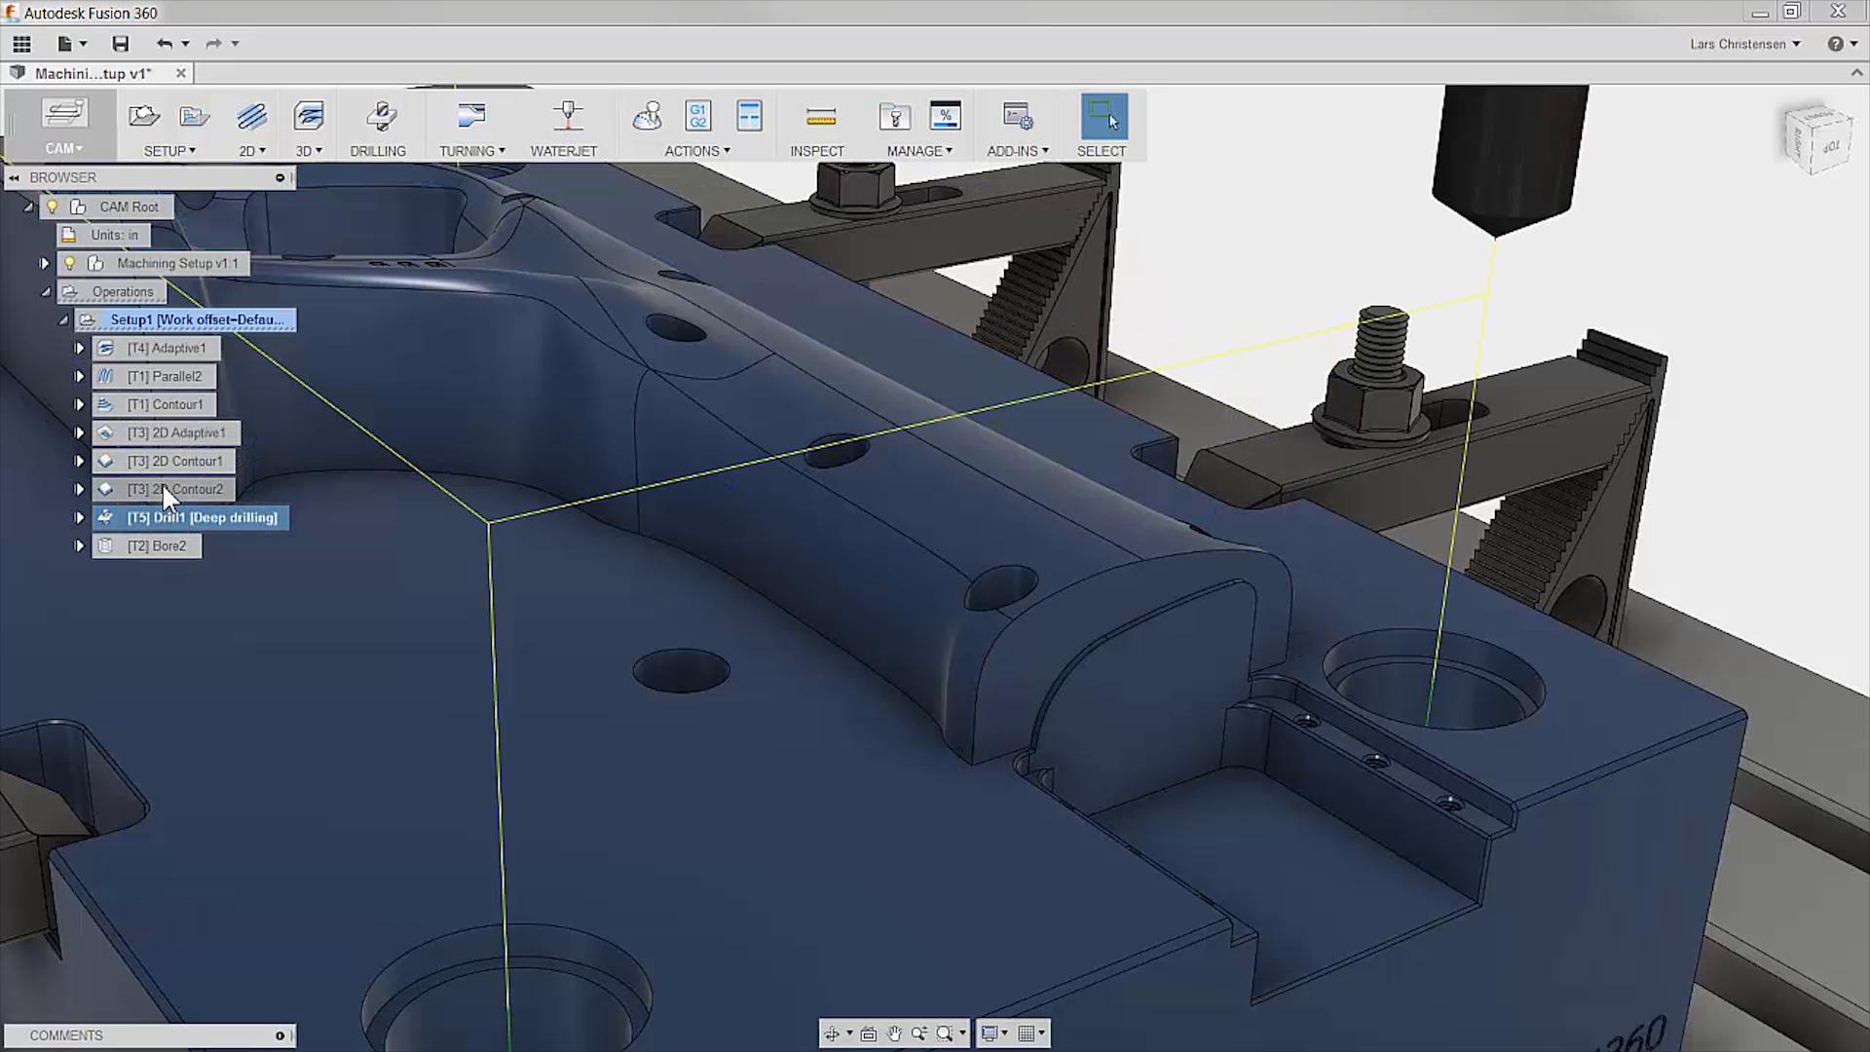
left_click(180, 461)
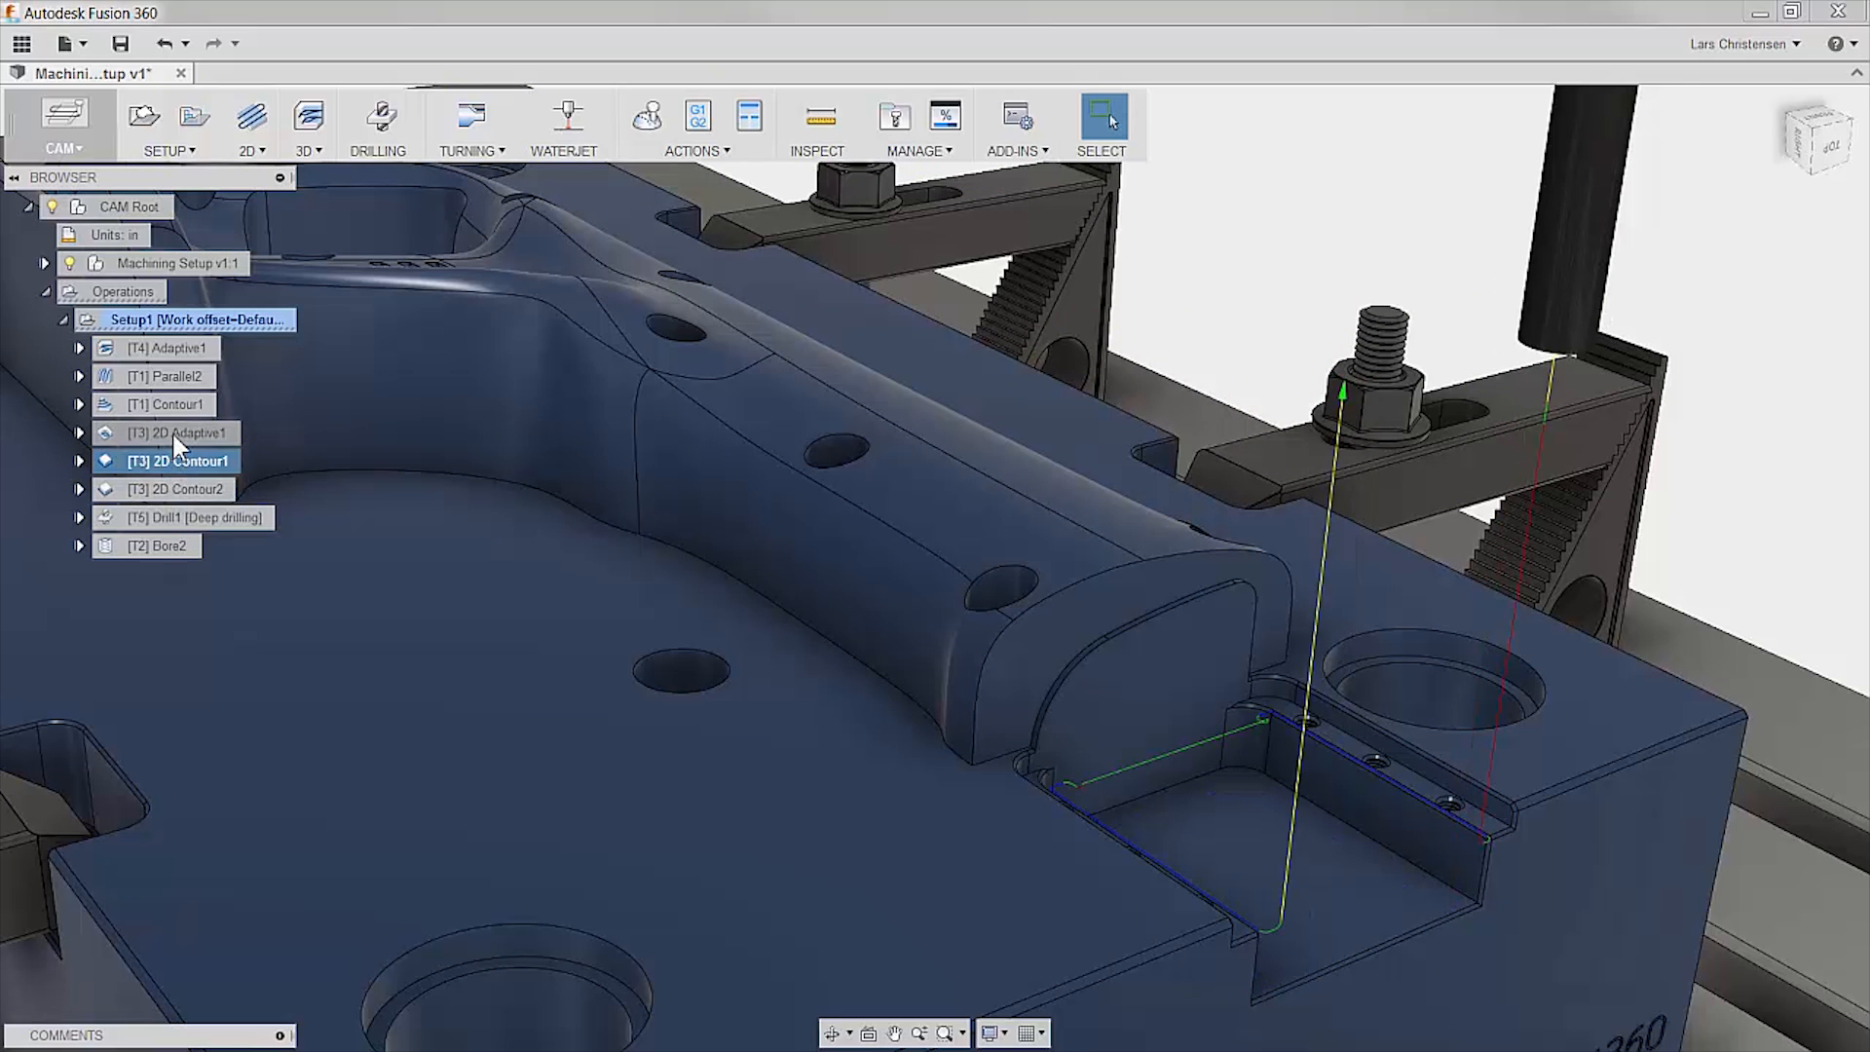
left_click(179, 432)
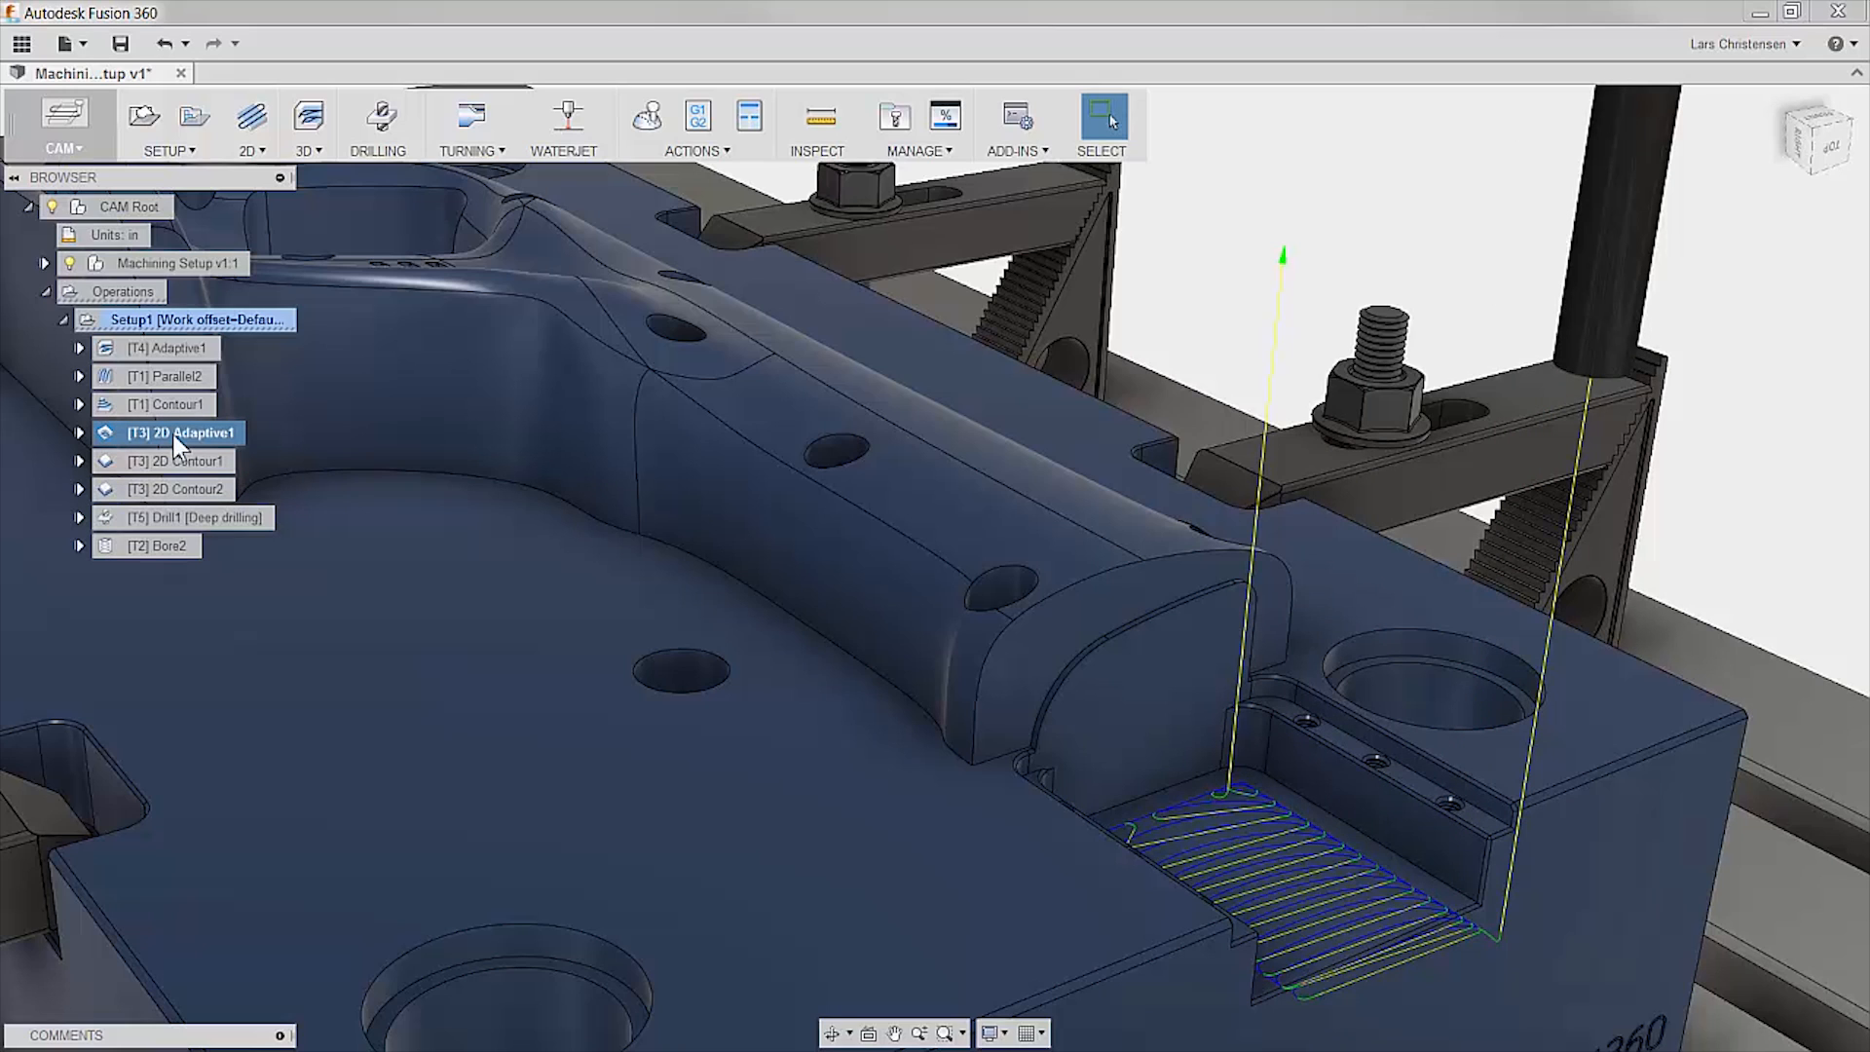
left_click(80, 431)
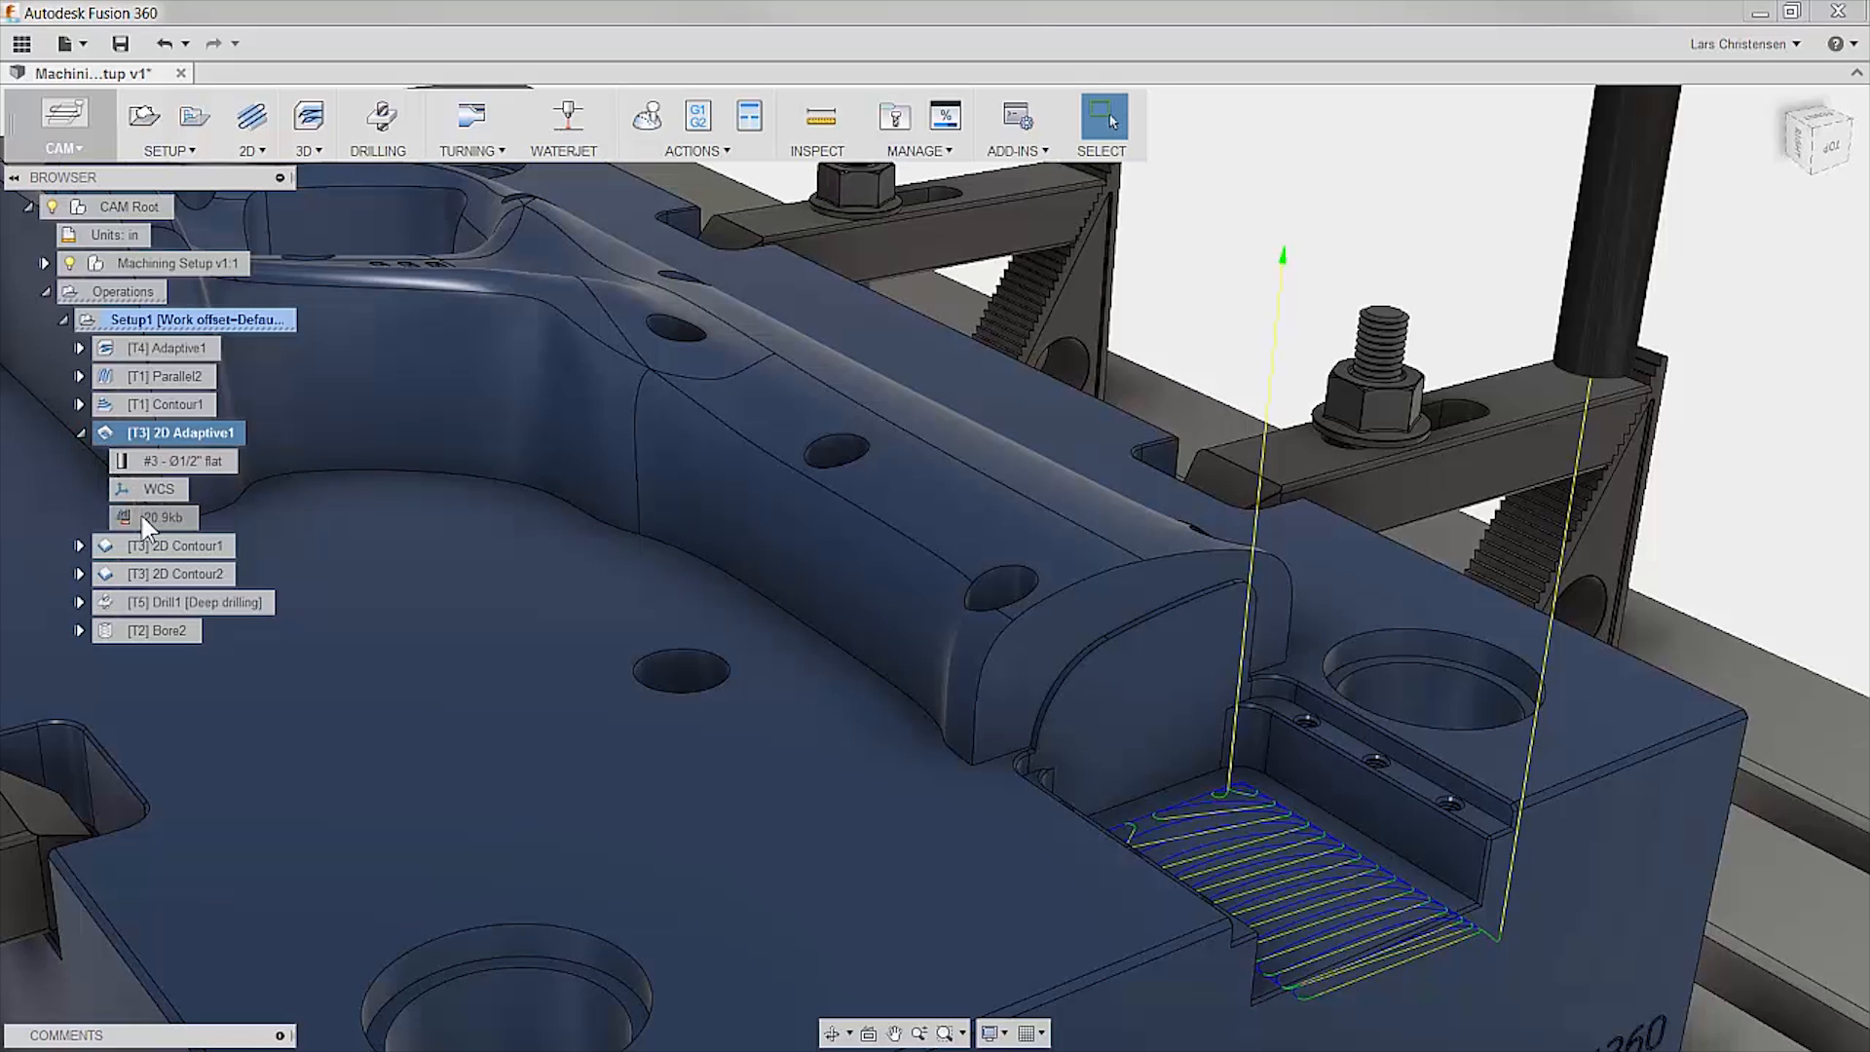
Bring up the context menu on the 2D Adaptive1 toolpath data entry
right_click(182, 433)
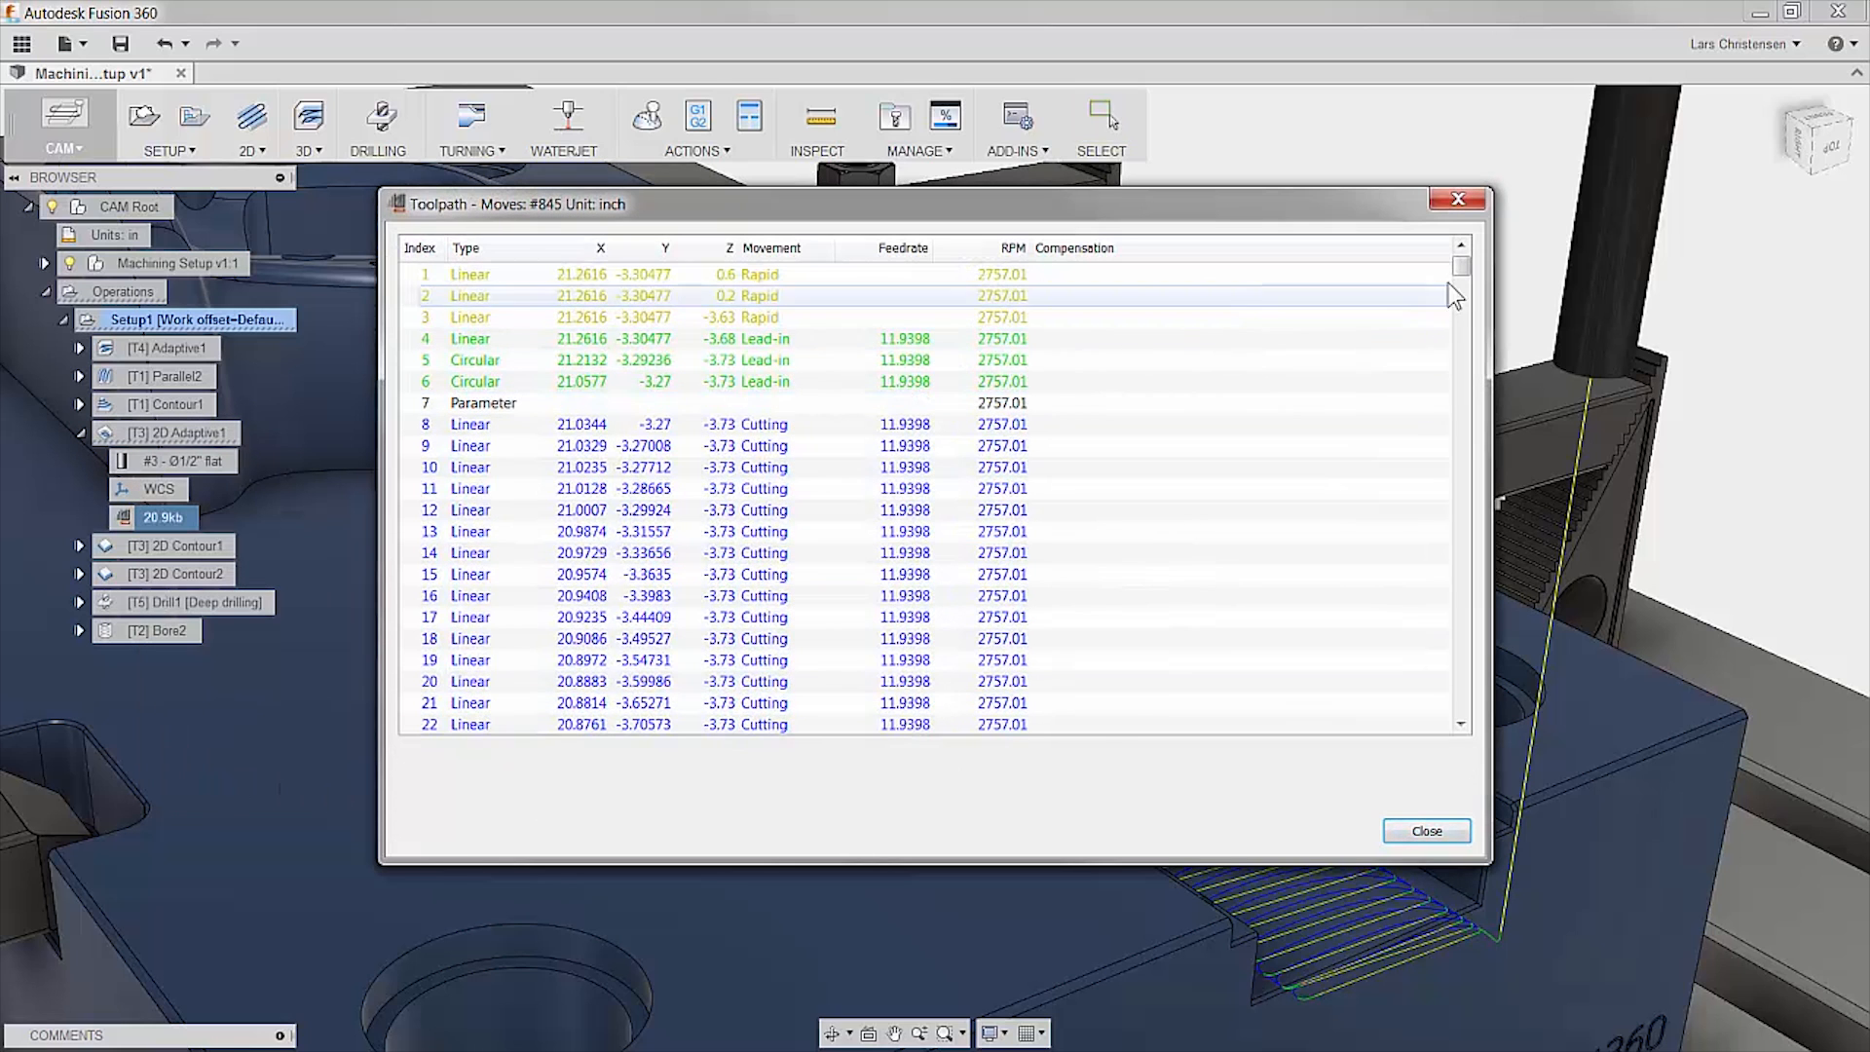
Scroll the Toolpath dialog down to the final moves, 825–845
scroll("down", 3)
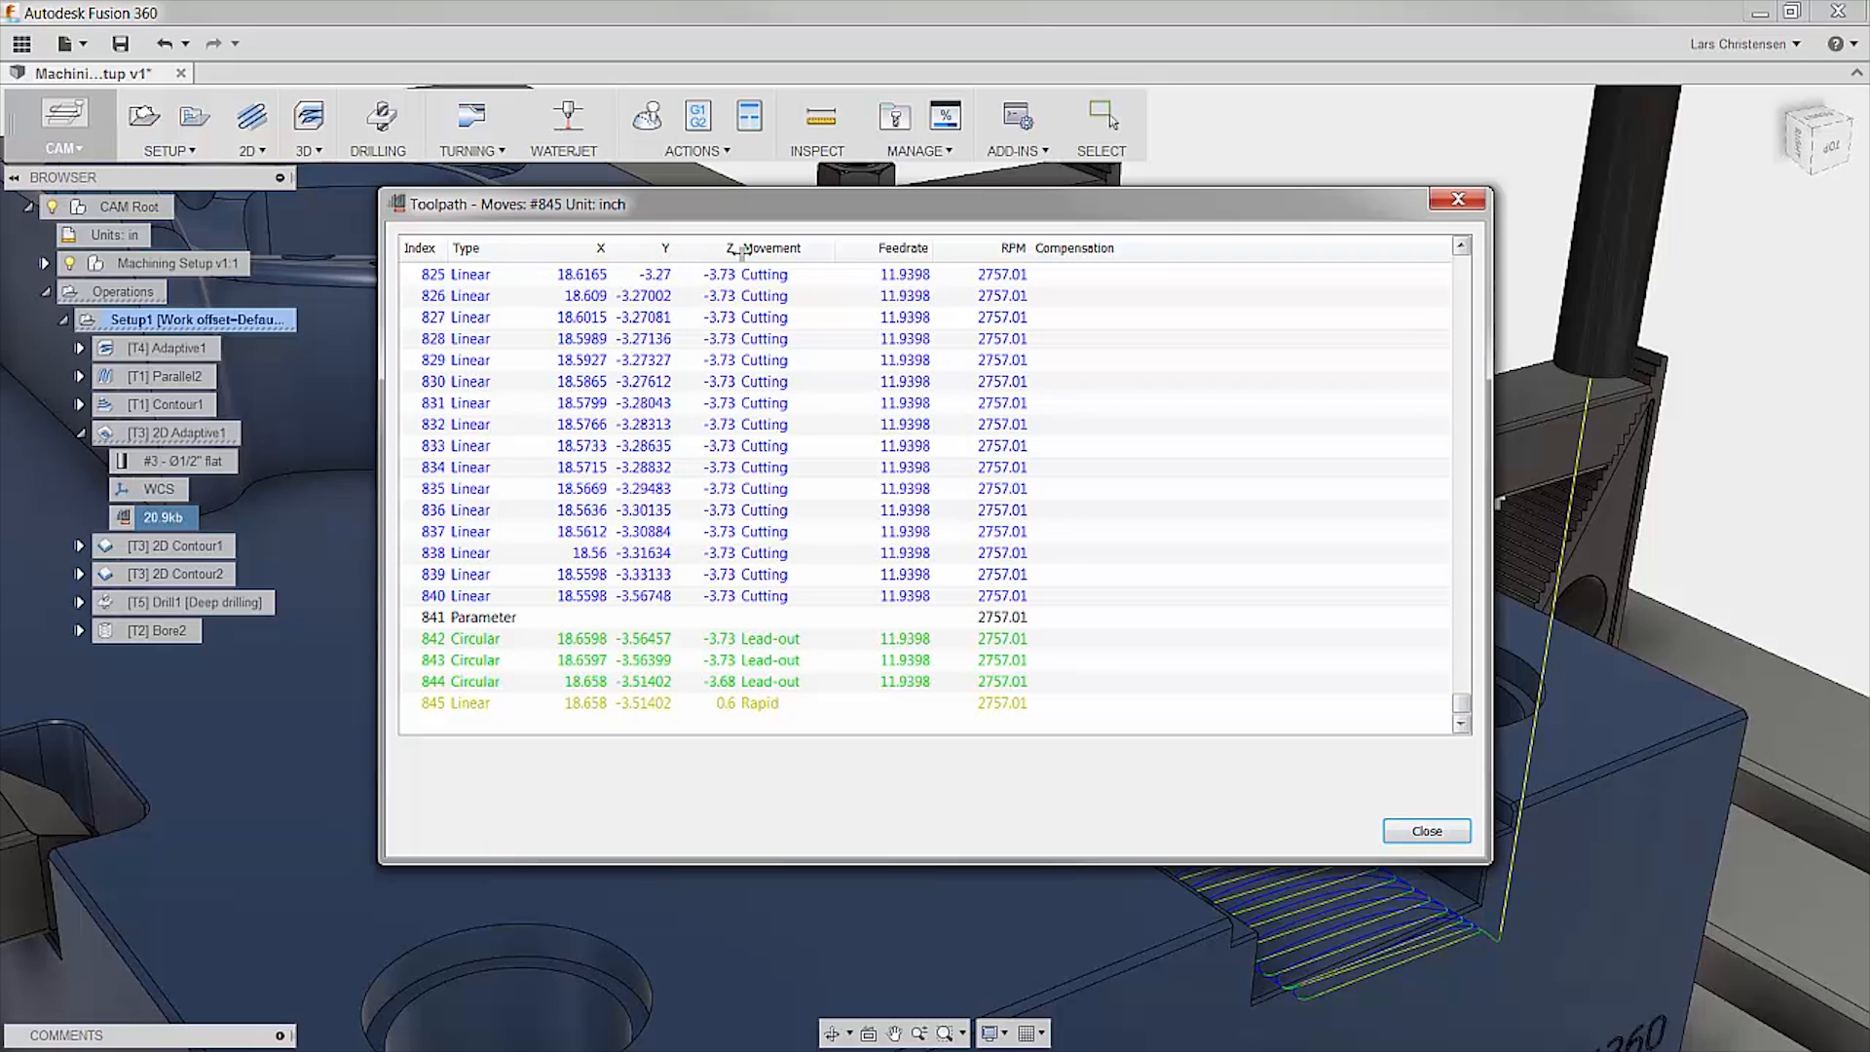
mouse_move(1189, 274)
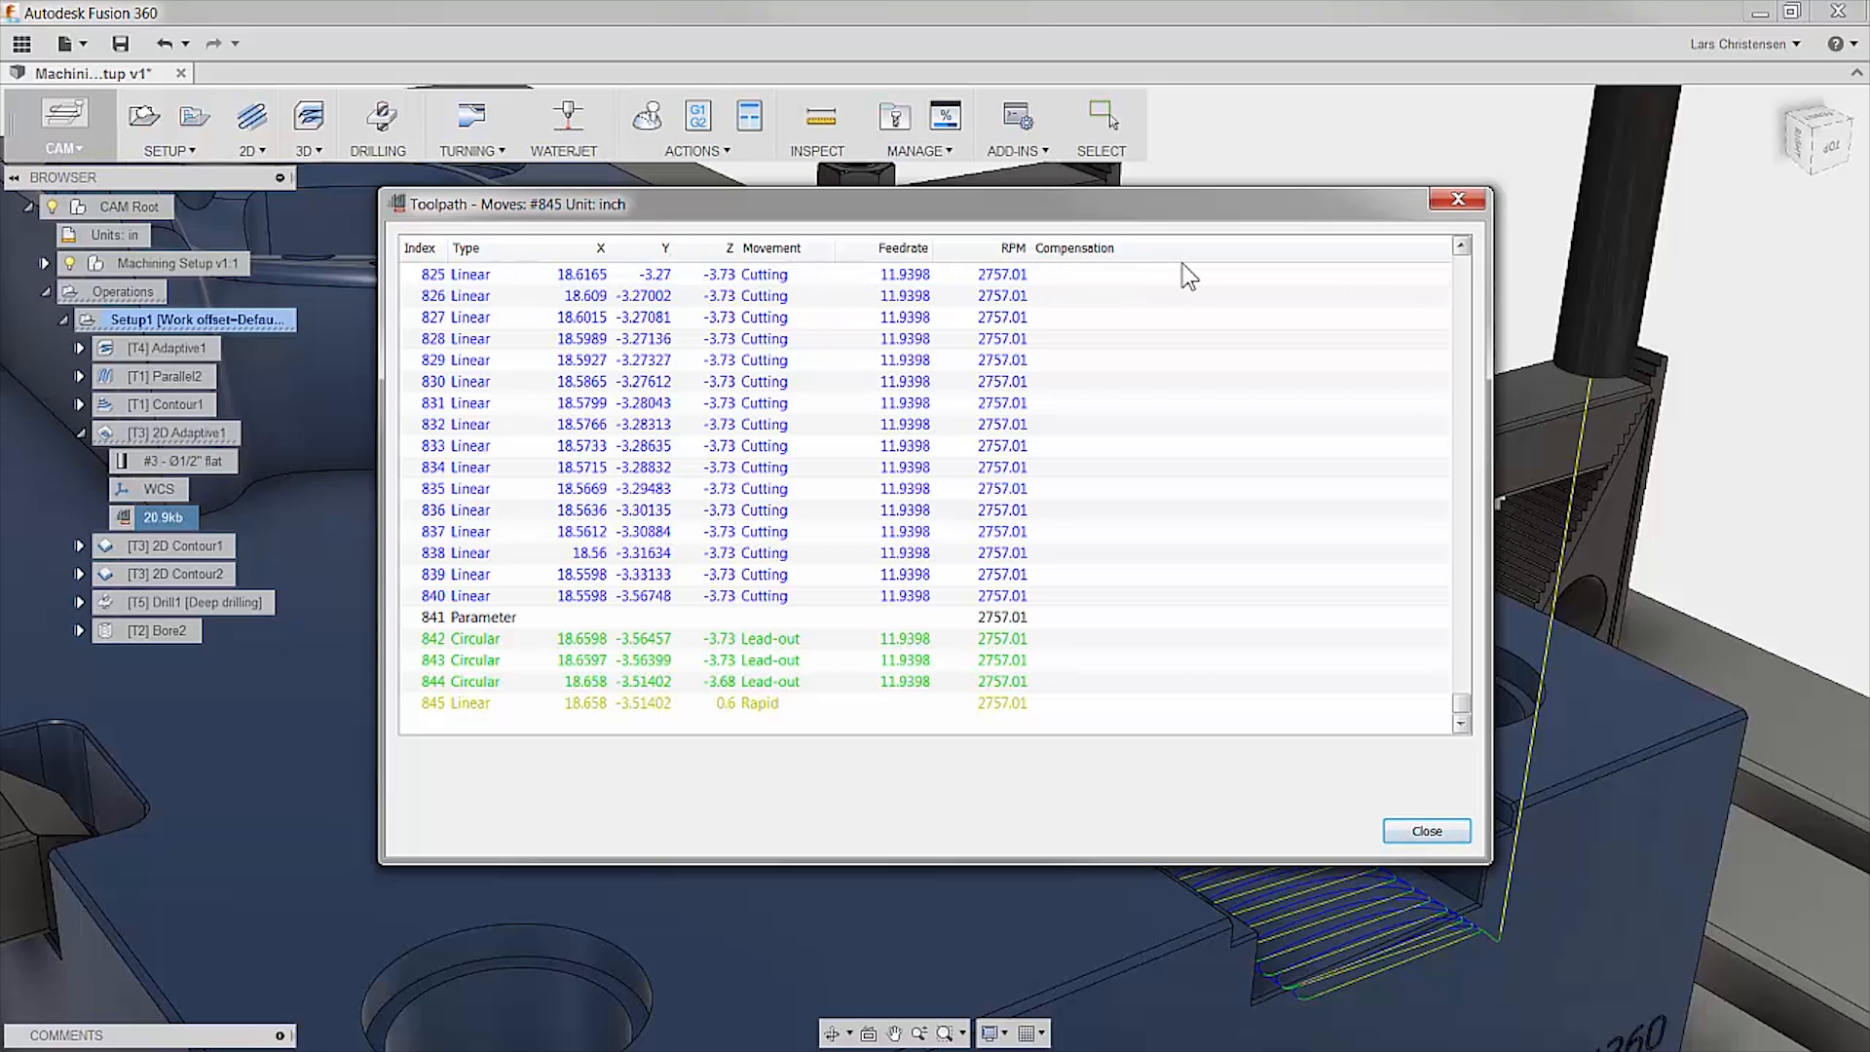